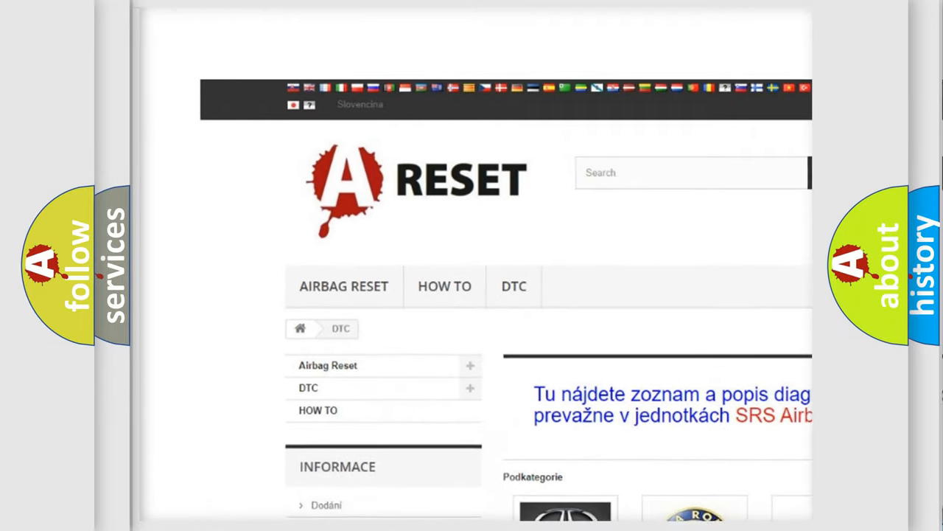
Scroll down the Dodge DTC code list on airbagreset.sk to the footer.
scroll(down, 3)
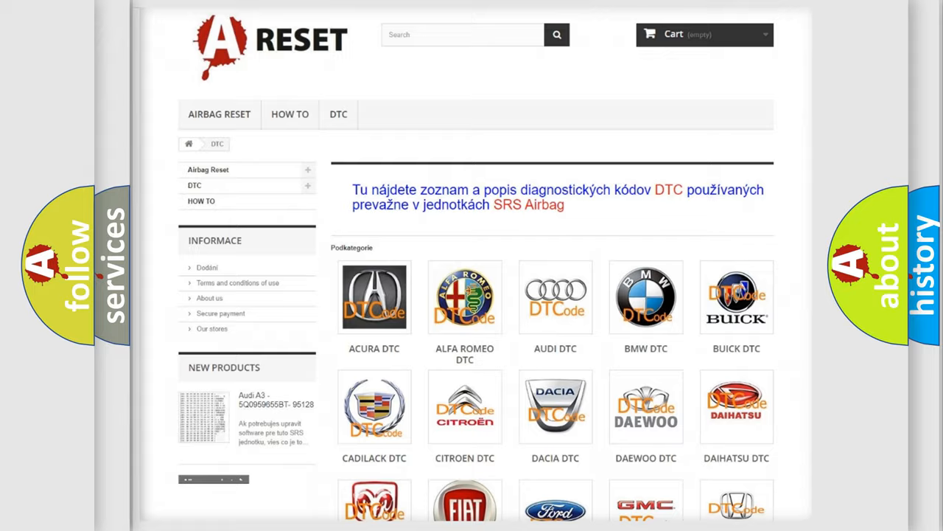
scroll(down, 3)
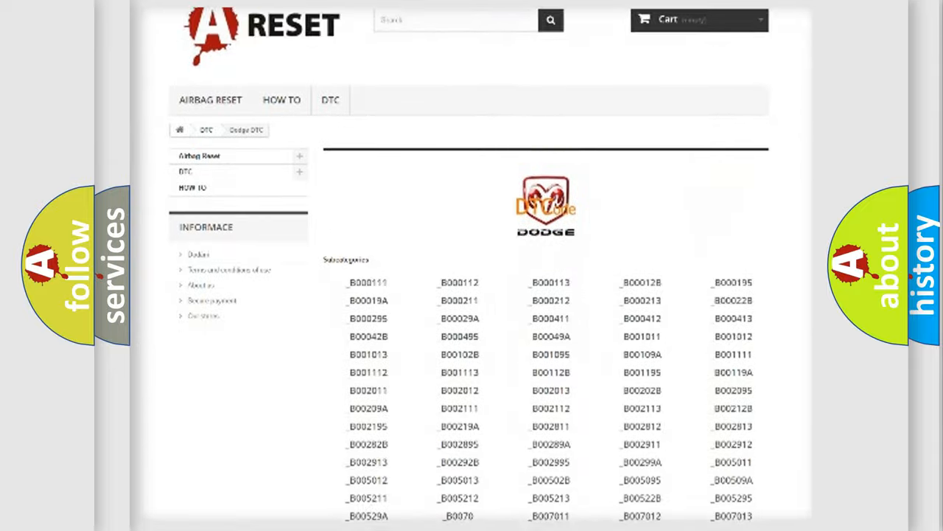
scroll(down, 3)
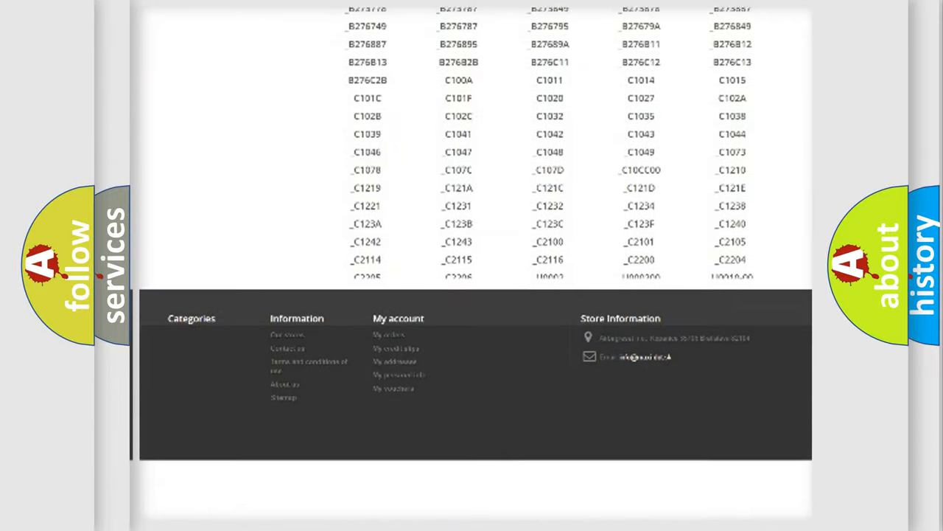
scroll(down, 3)
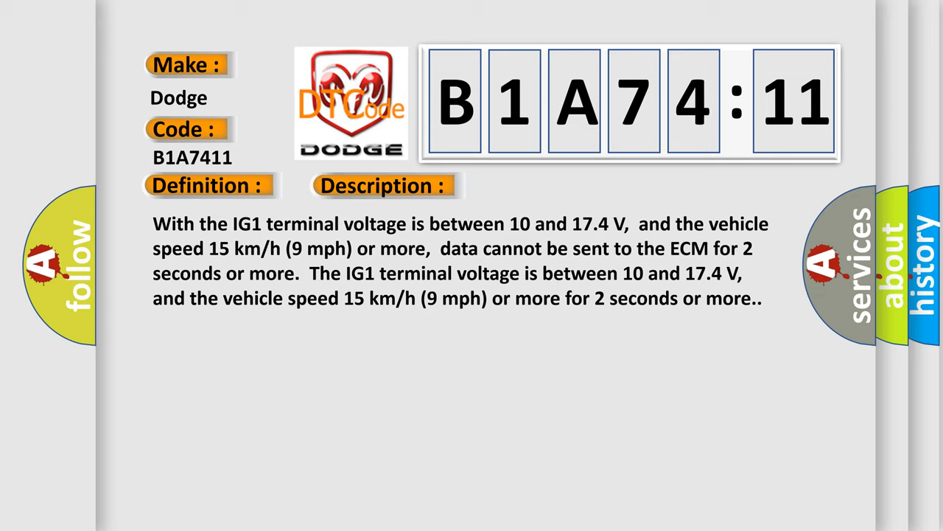
Advance the B1A7411 card to its cause: CAN communication circuit short to ground.
click(542, 185)
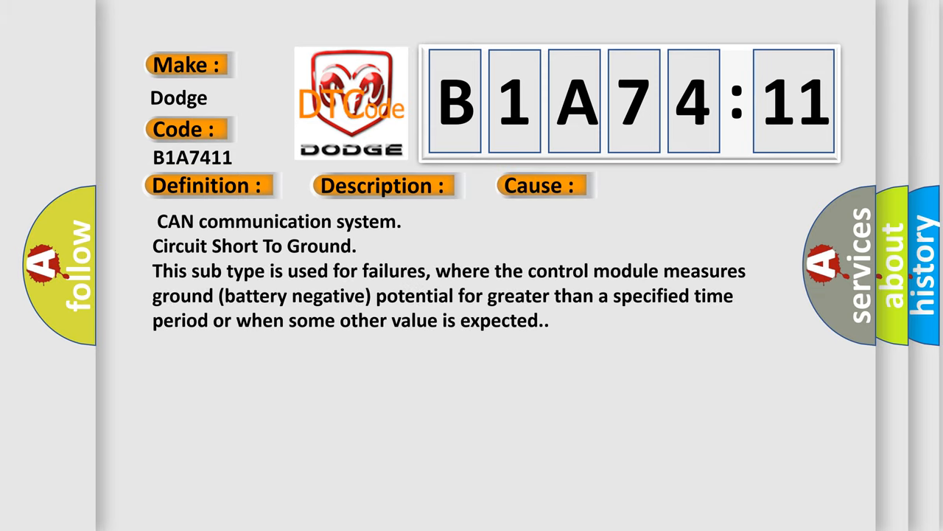